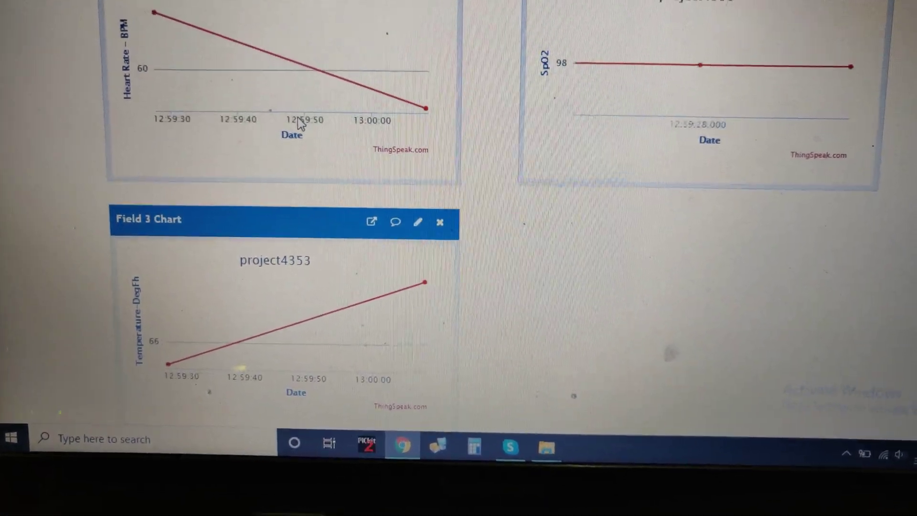
mouse_move(402, 130)
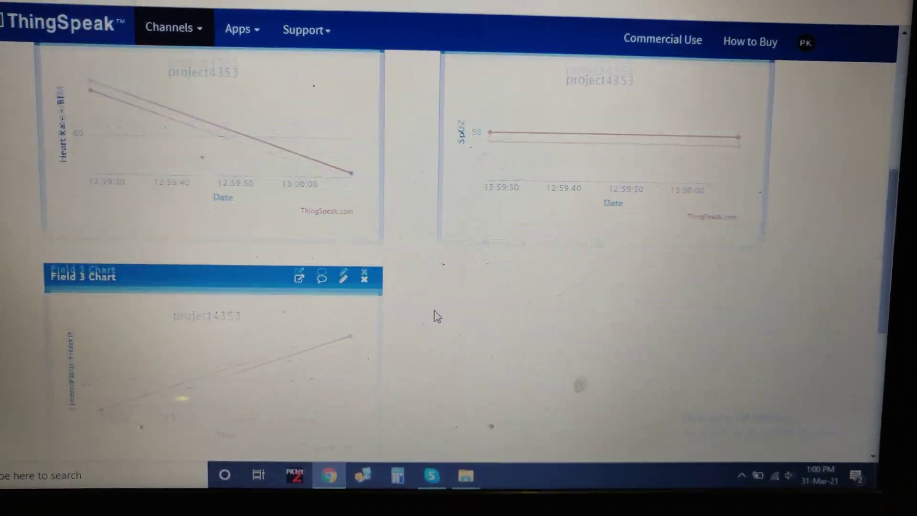
Scroll through the project4353 channel's Private View charts before heading to Channel Settings.
scroll("up", 3)
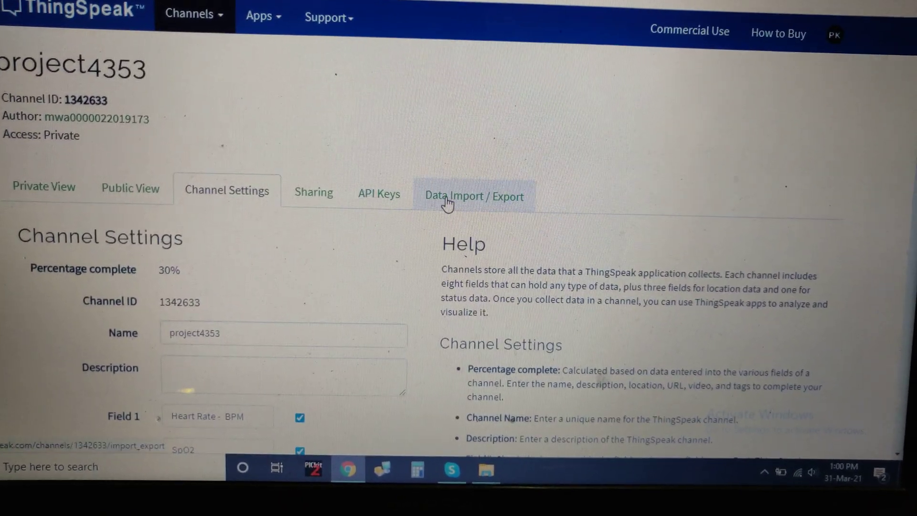
Download all project4353 channel feeds as CSV from the Data Import / Export page.
left_click(474, 196)
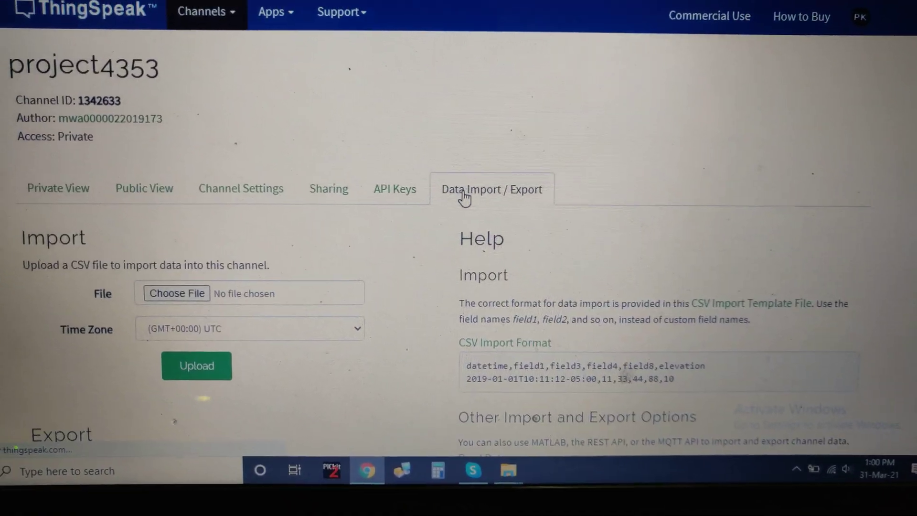
scroll("down", 3)
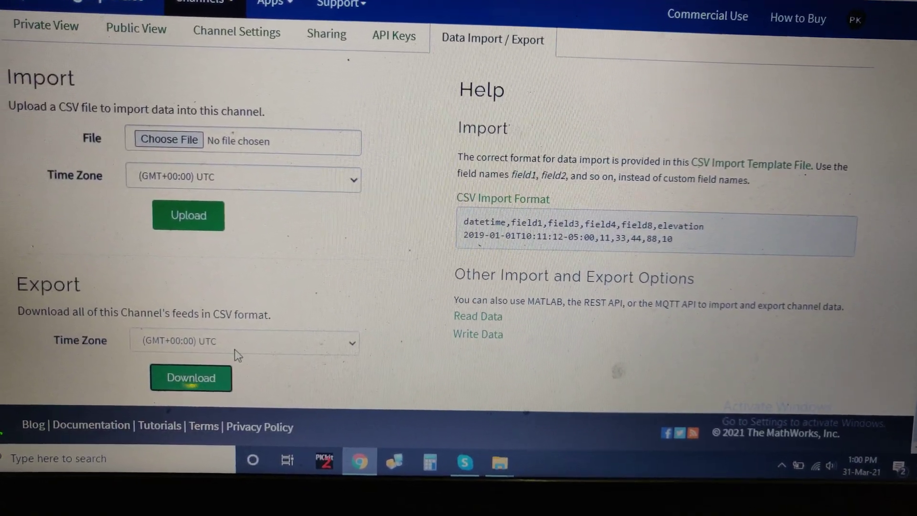
left_click(190, 377)
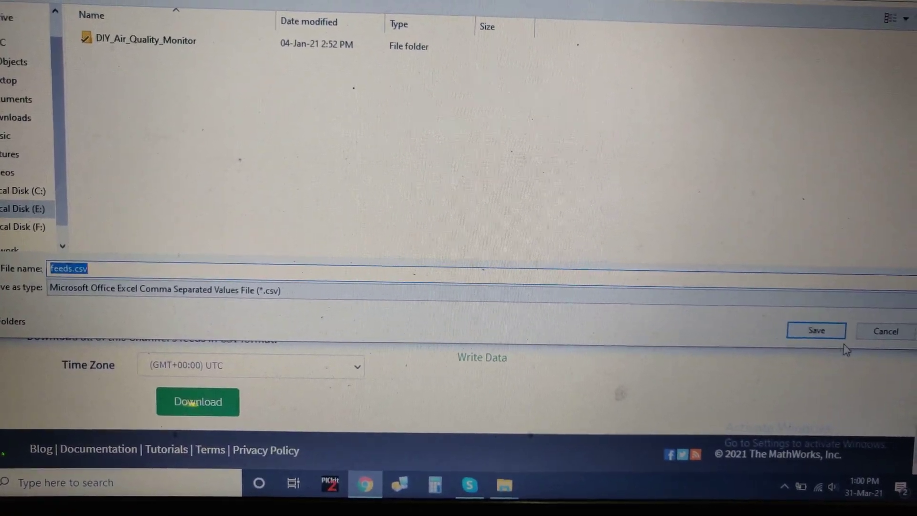
Save feeds.csv, review its two readings per field in Excel, then close the spreadsheet.
left_click(816, 331)
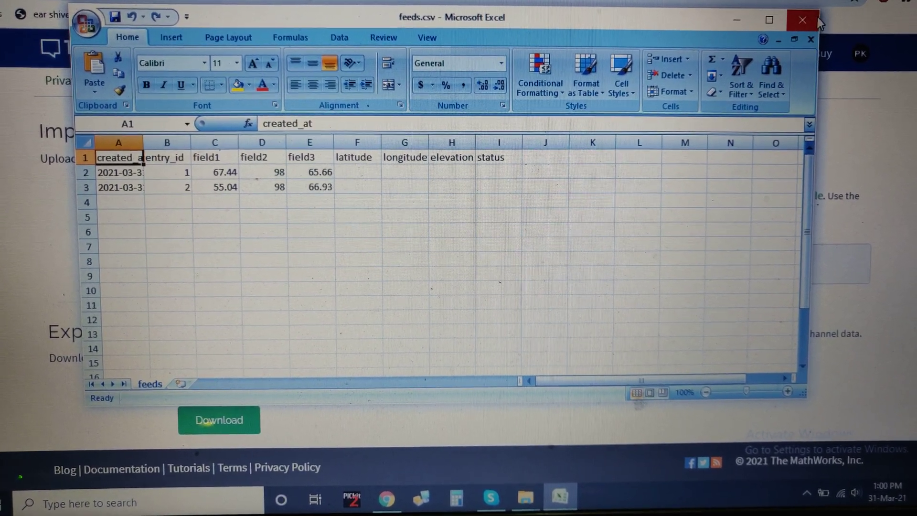
left_click(802, 19)
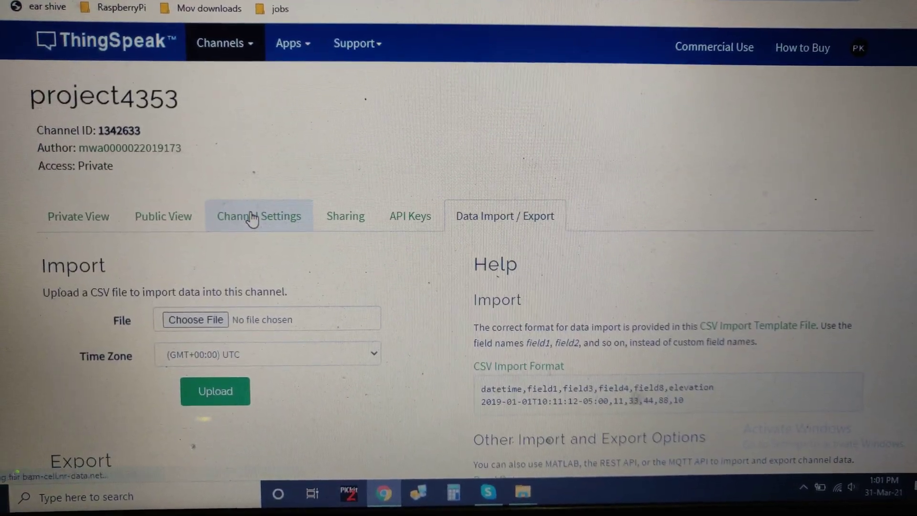
Clear all feed data from the project4353 channel and acknowledge the clearing notice.
left_click(258, 216)
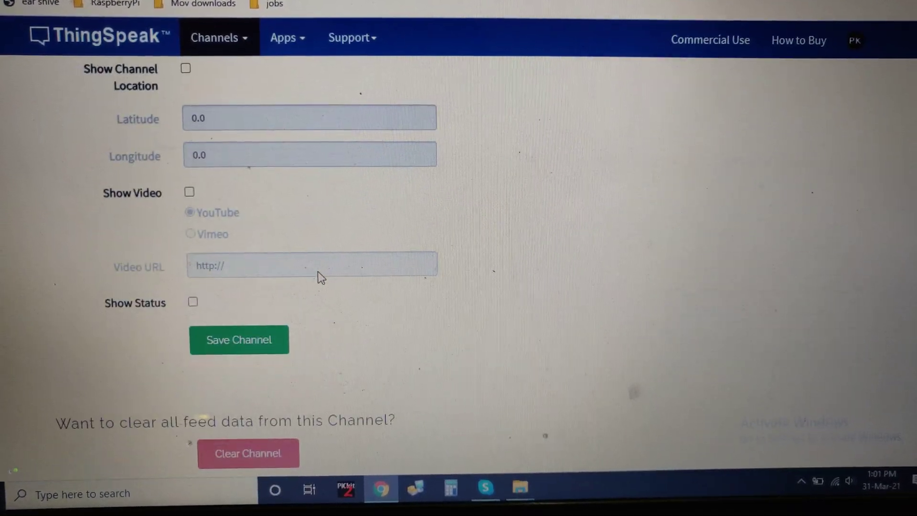
scroll("down", 3)
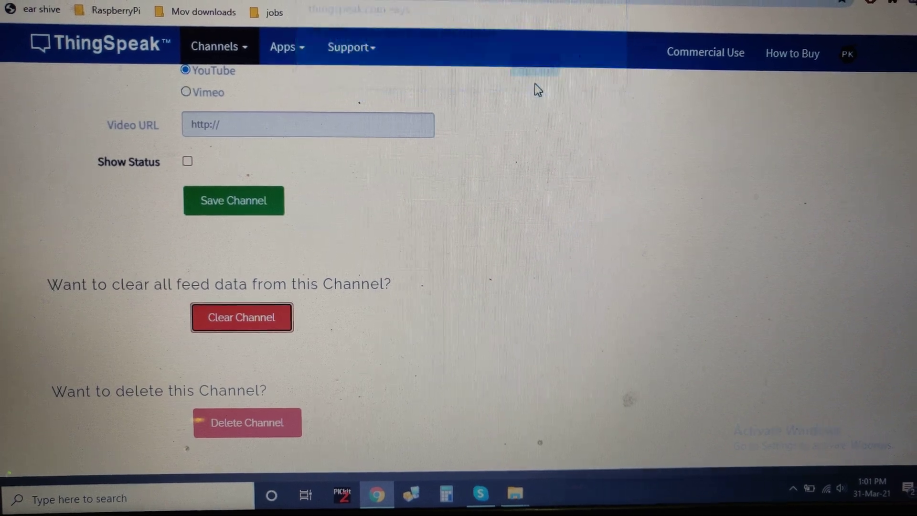
left_click(240, 317)
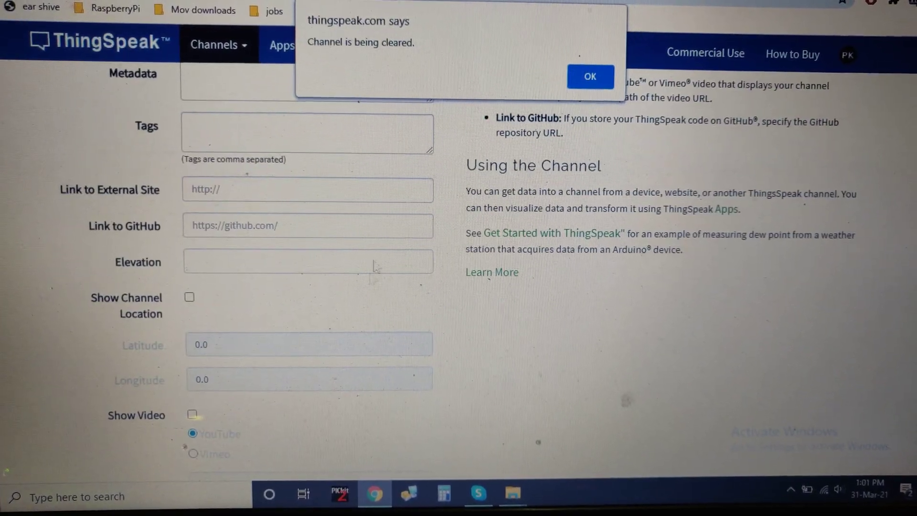
left_click(589, 76)
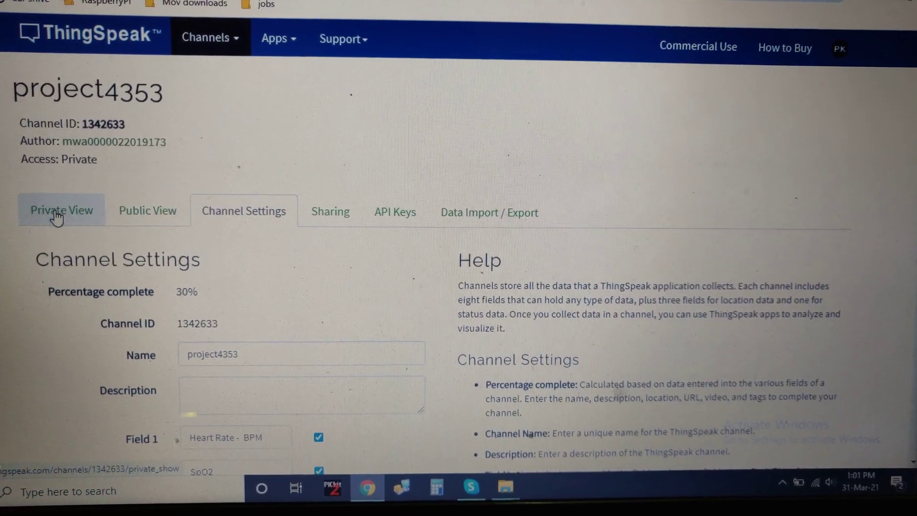
Return to Private View and watch the emptied charts receive a fresh SpO2 reading of 98.
left_click(61, 211)
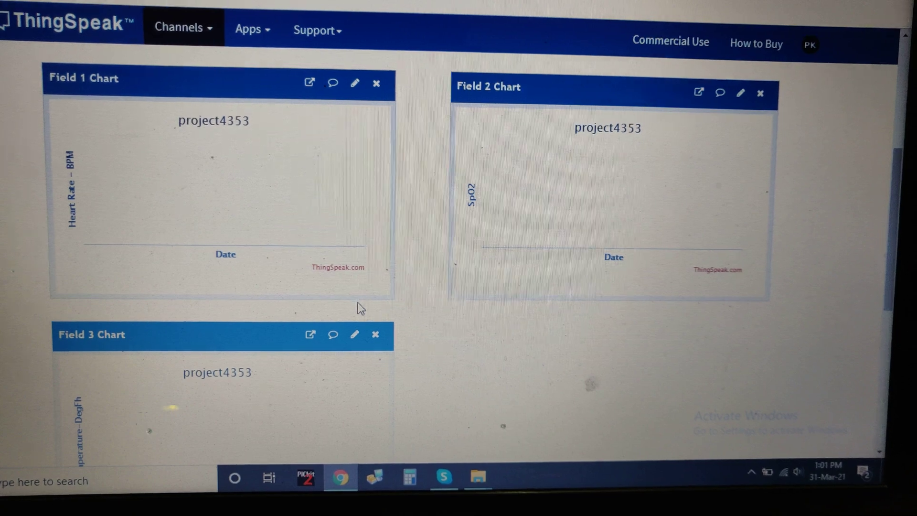
scroll("up", 3)
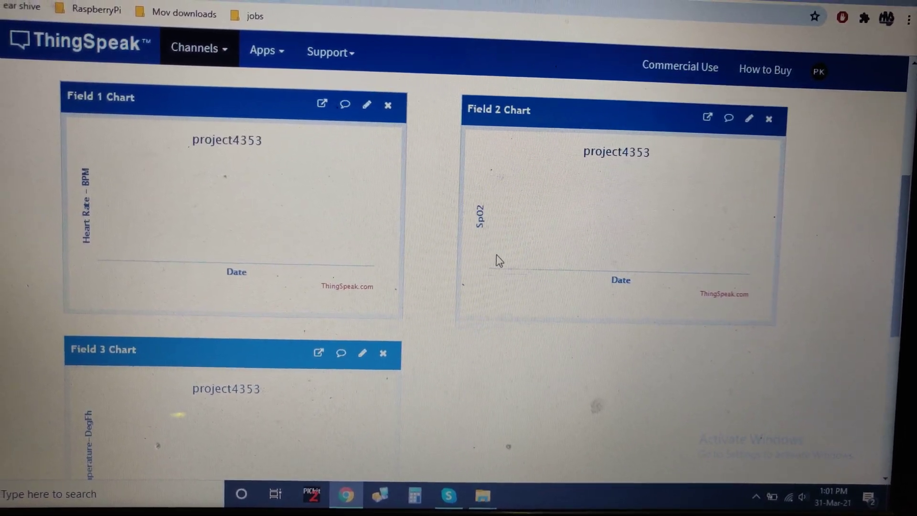
scroll("up", 3)
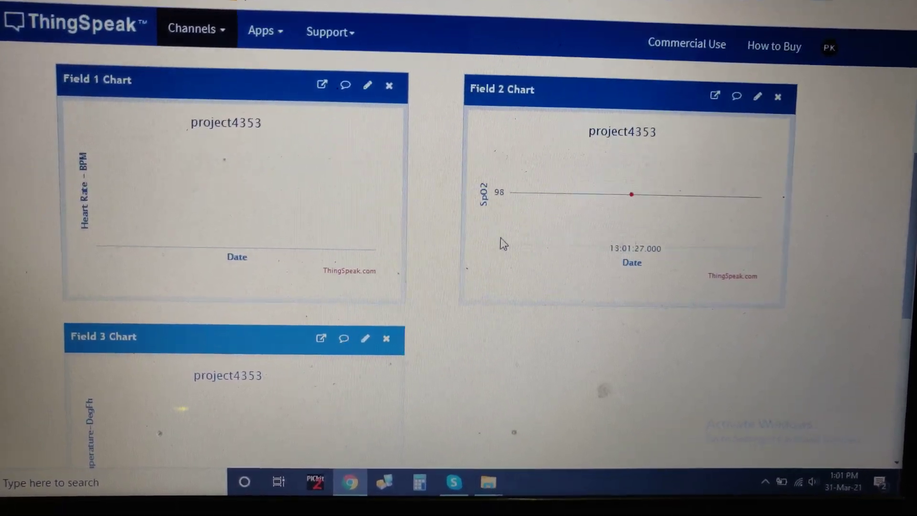